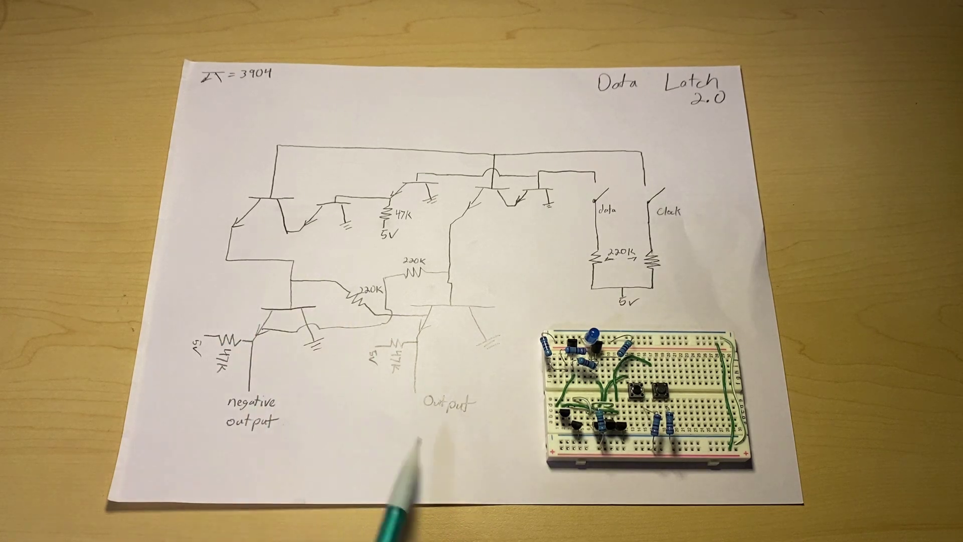
{"action": "mouse_move", "coordinate": [237, 455]}
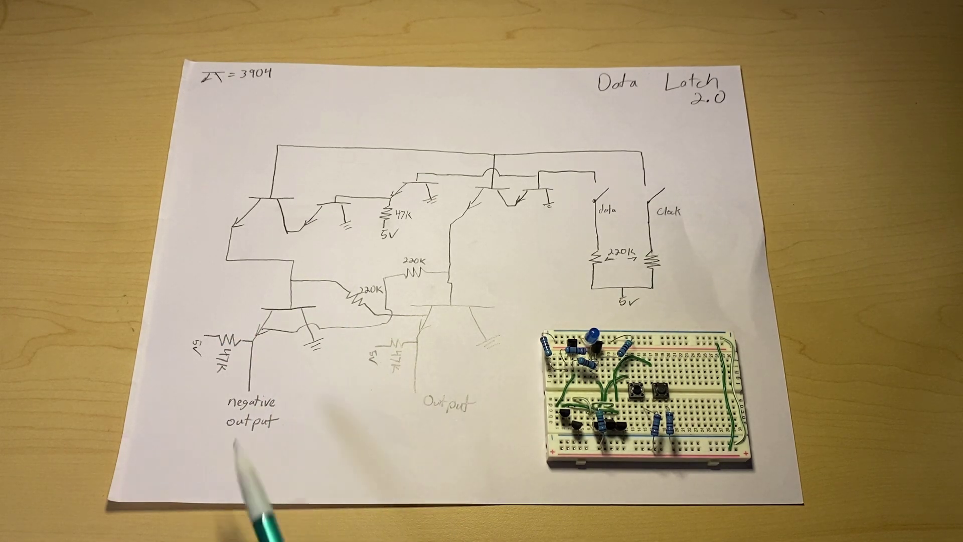